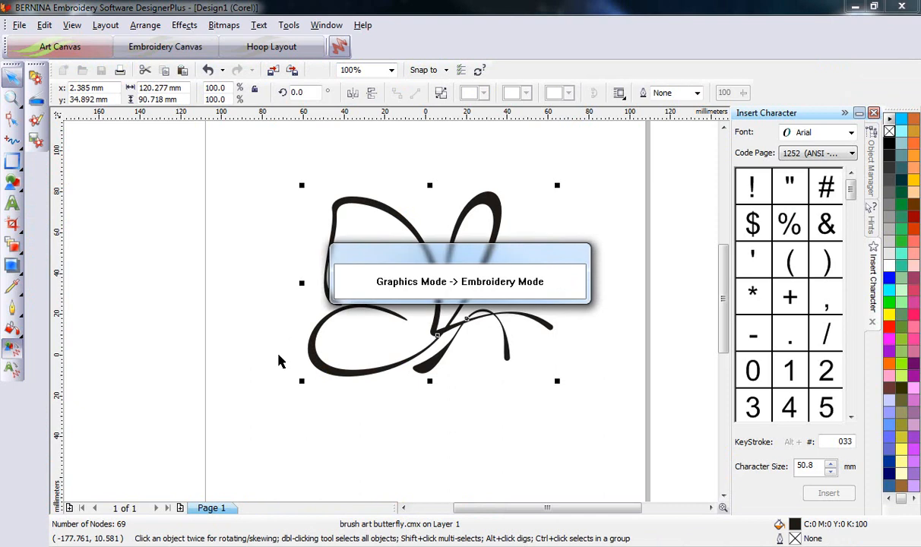
- Switch from Art Canvas to Embroidery Canvas, converting the butterfly vector into satin stitches
click(164, 45)
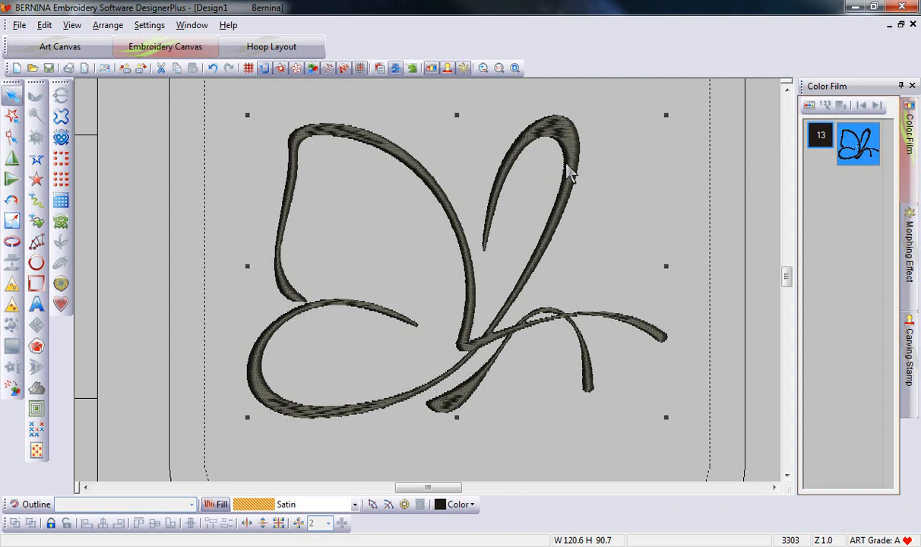
mouse_move(443, 161)
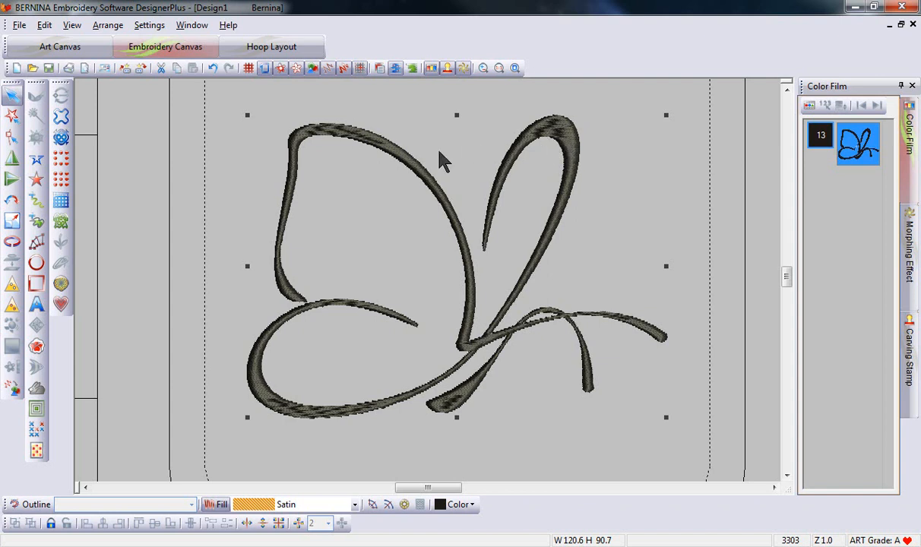
mouse_move(401, 401)
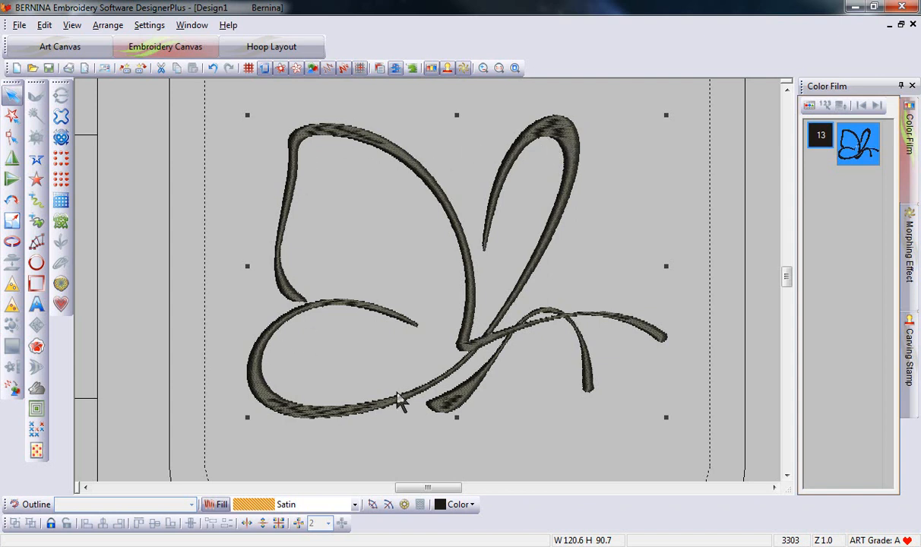
mouse_move(372, 504)
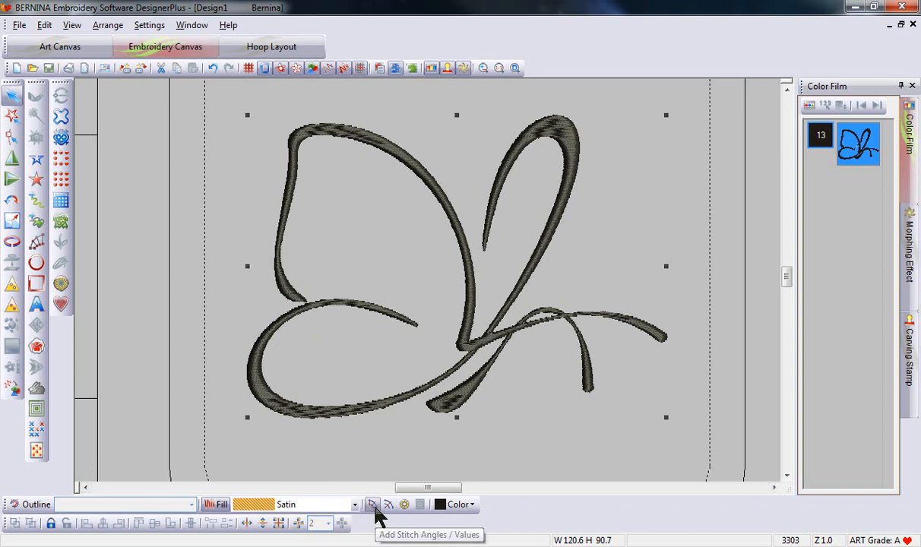
mouse_move(377, 517)
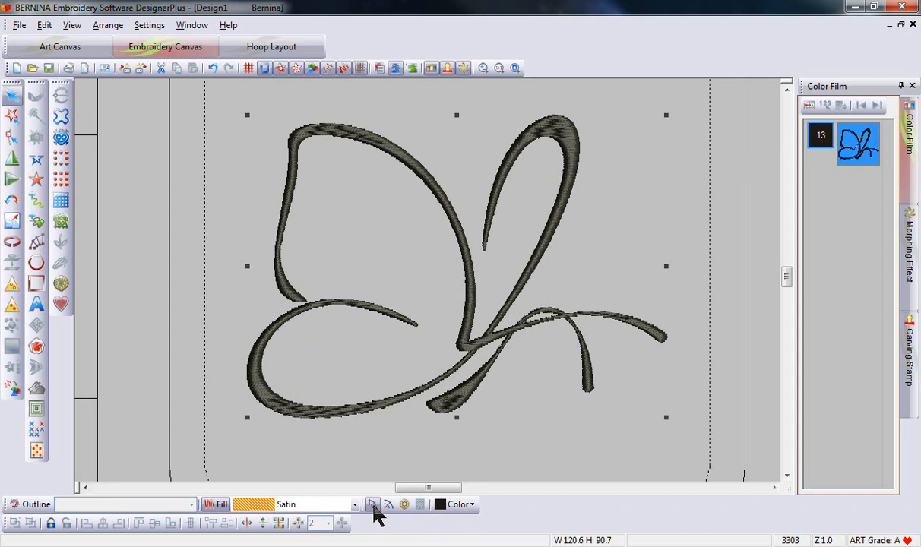
mouse_move(389, 514)
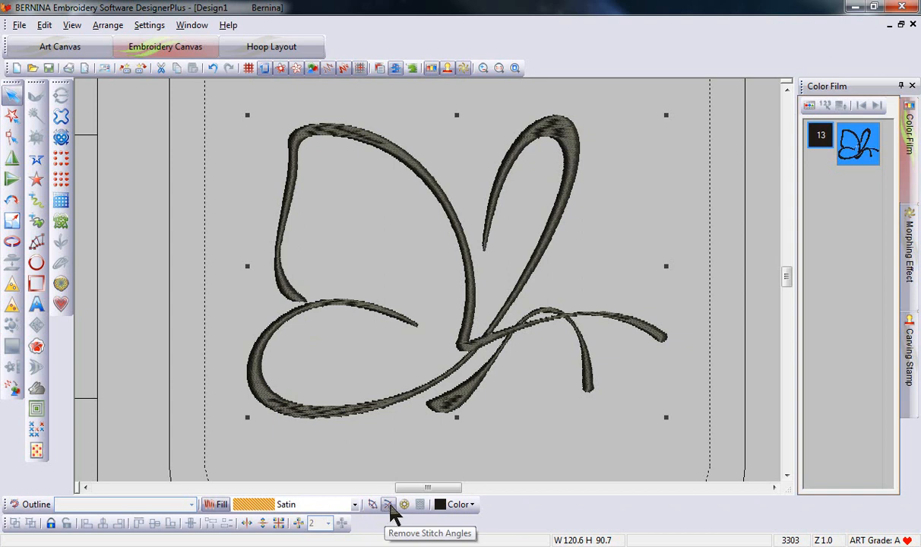
- Remove the existing stitch angles from the selected satin butterfly
click(389, 505)
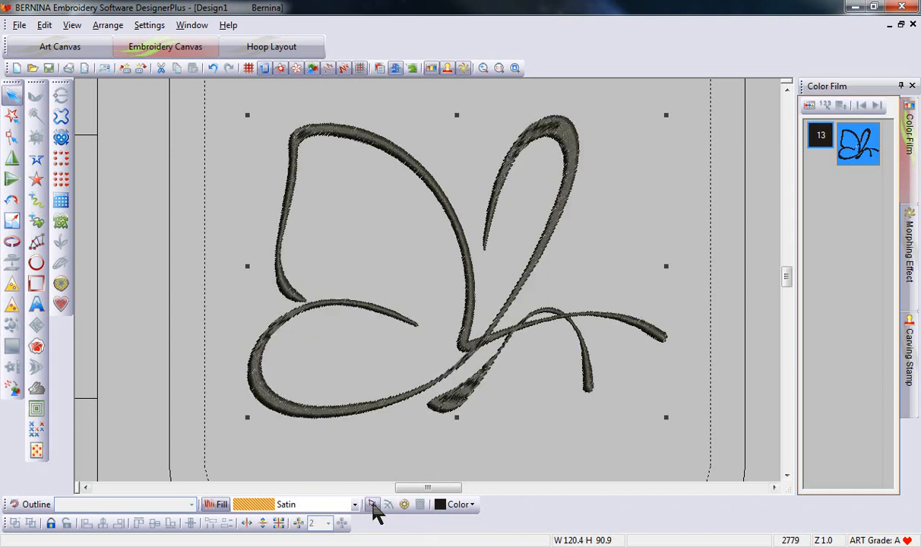
mouse_move(372, 505)
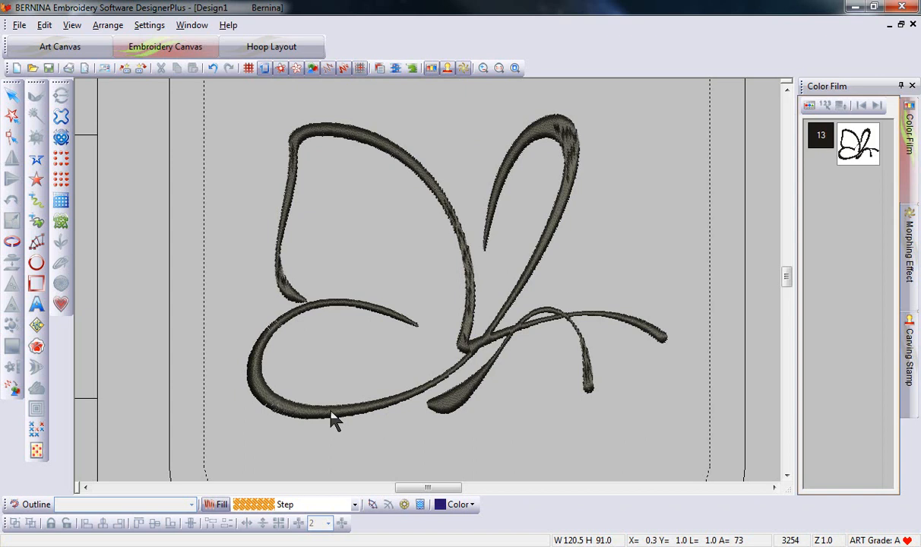
mouse_move(403, 422)
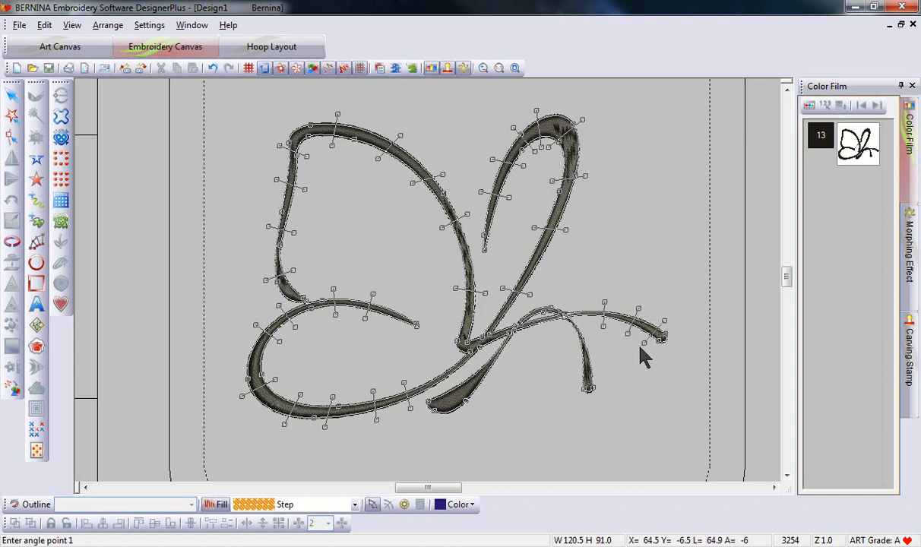
mouse_move(590, 337)
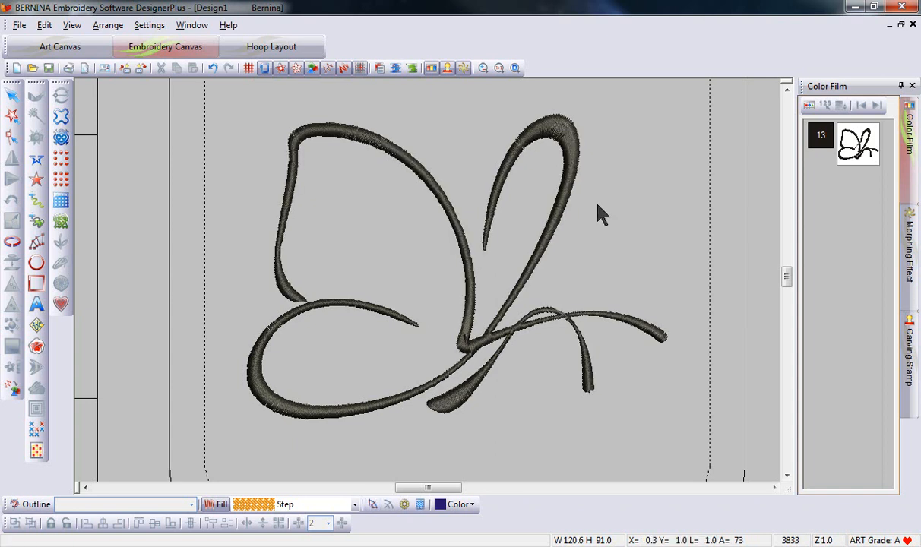
mouse_move(672, 414)
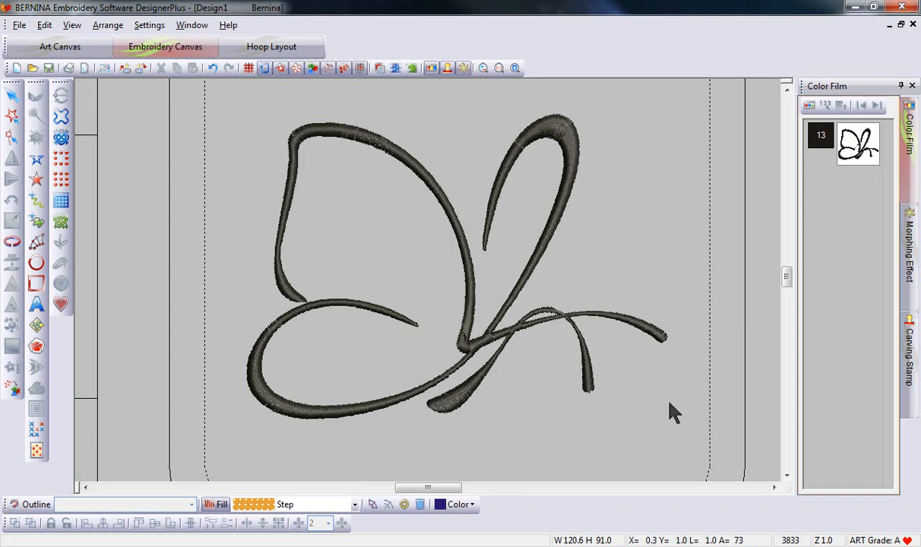